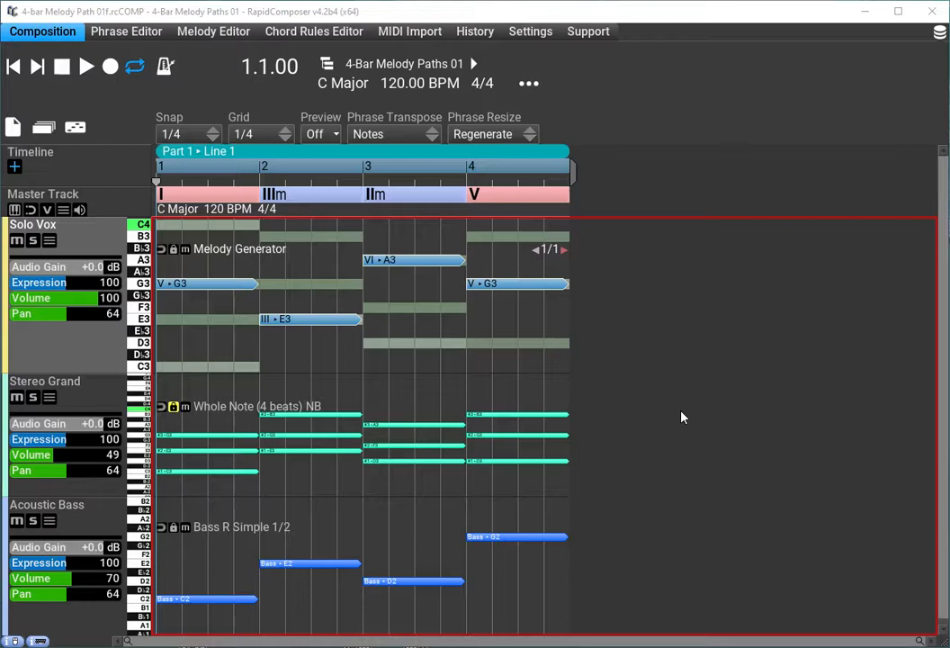
mouse_move(700, 306)
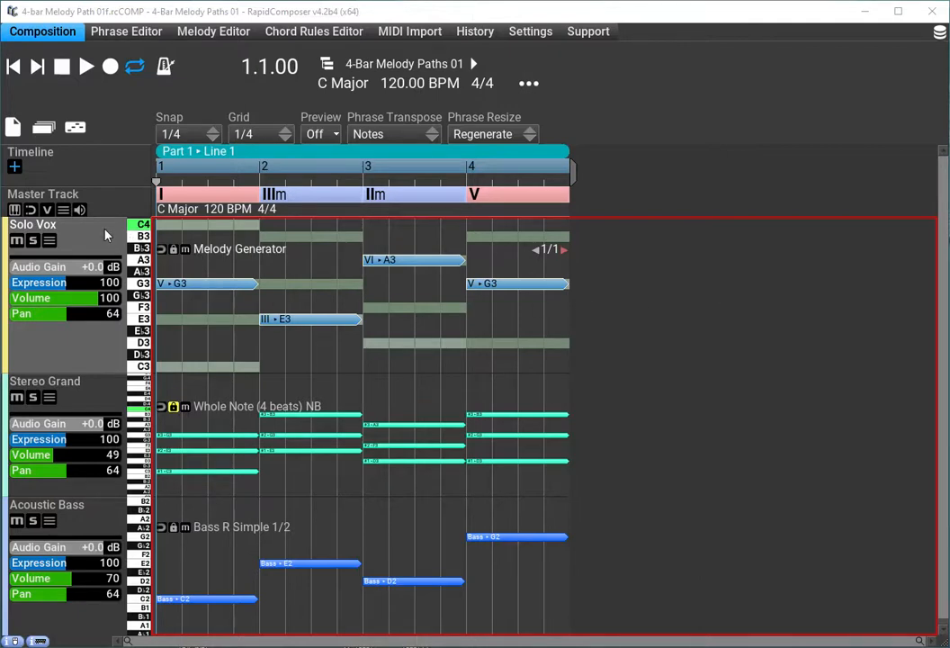
mouse_move(97, 357)
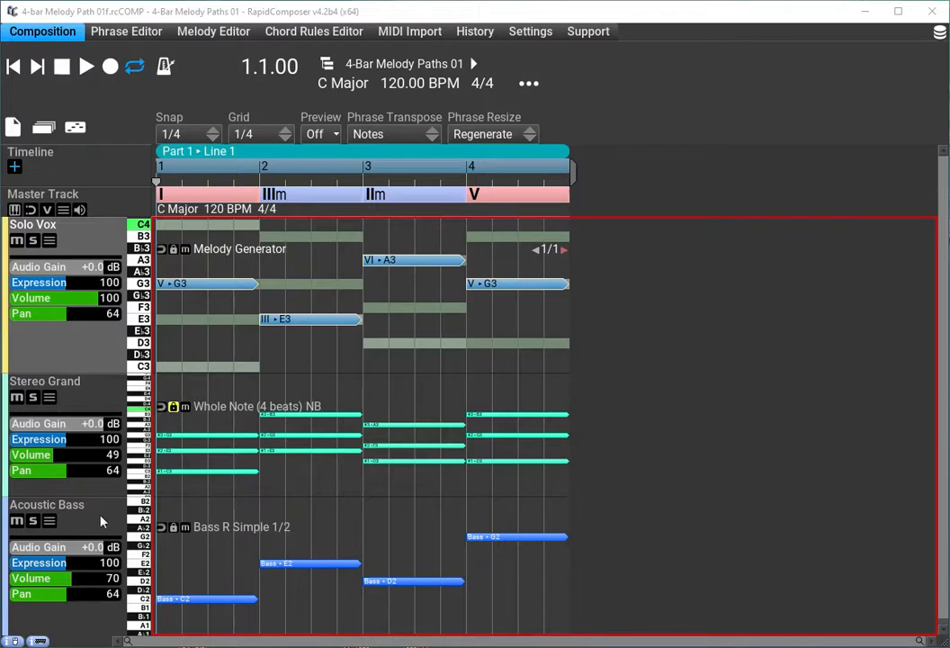
mouse_move(97, 395)
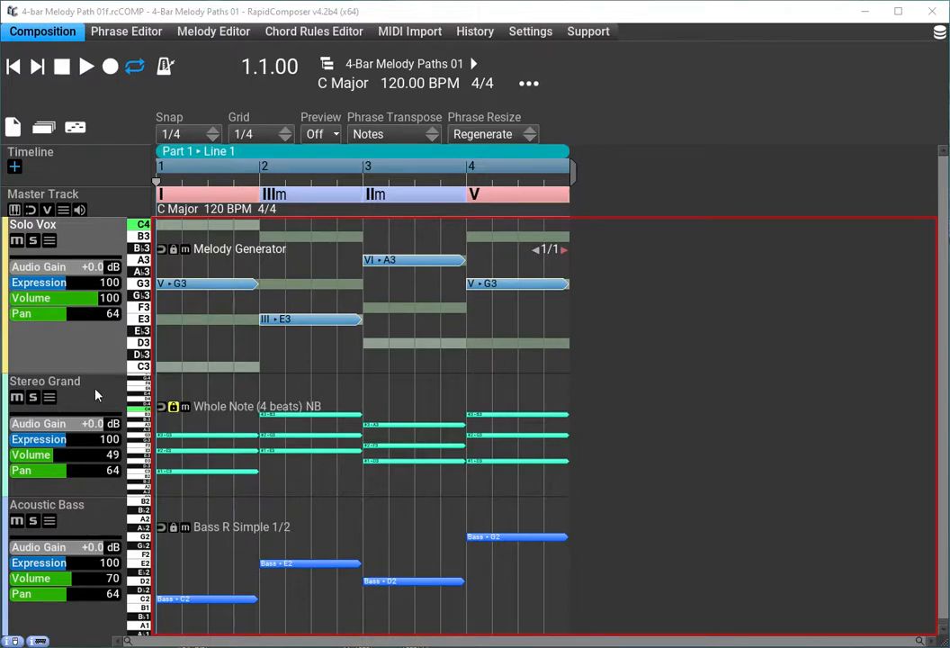
mouse_move(122, 490)
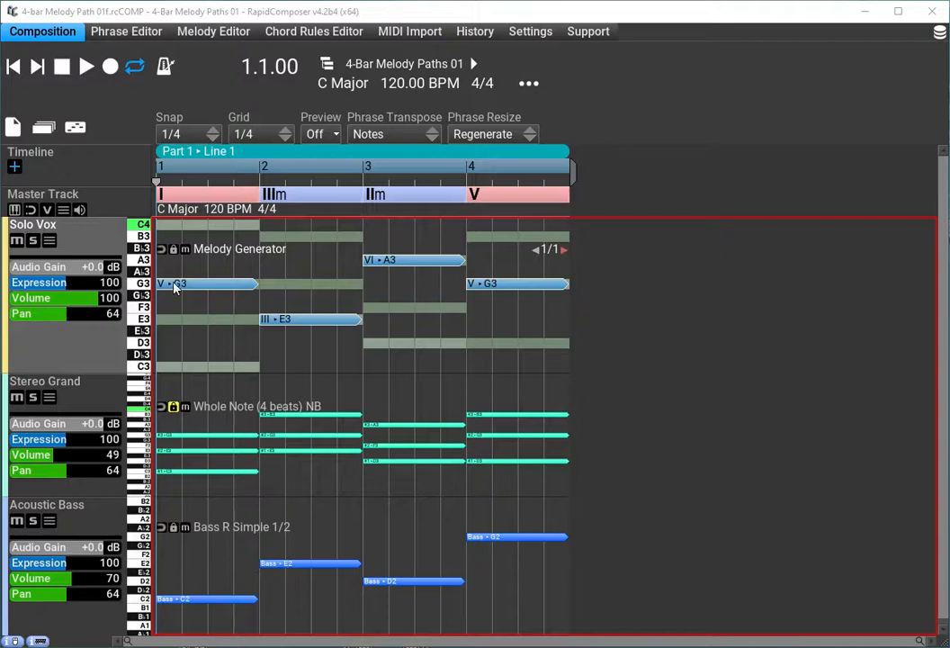
mouse_move(297, 252)
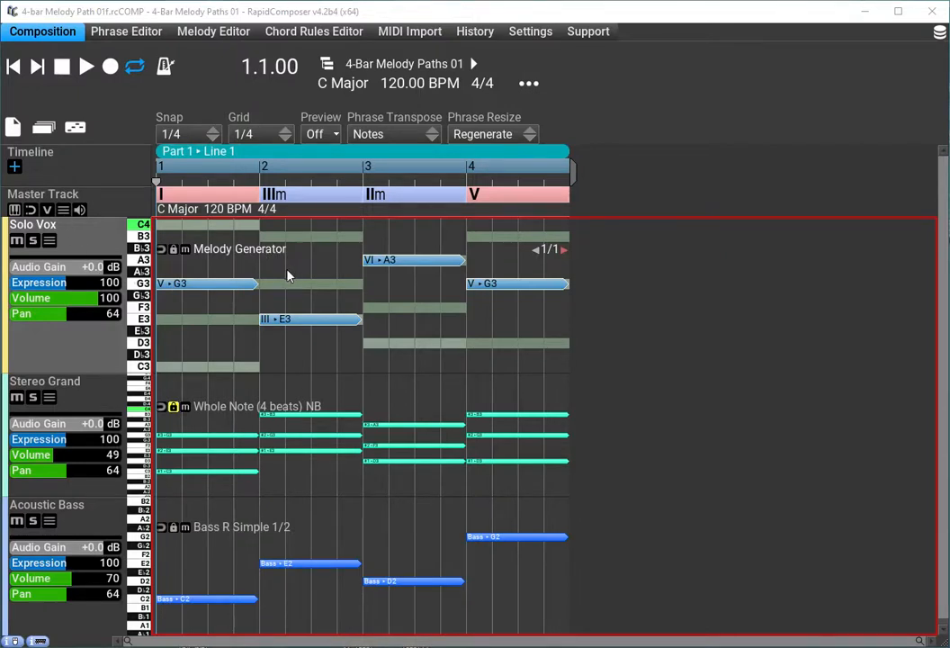
mouse_move(297, 273)
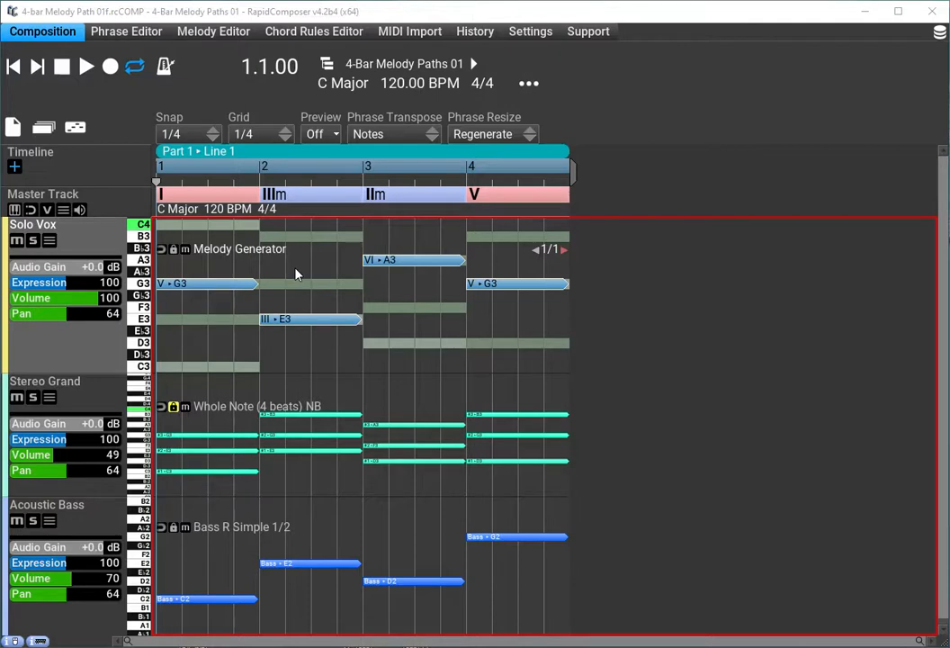
mouse_move(207, 196)
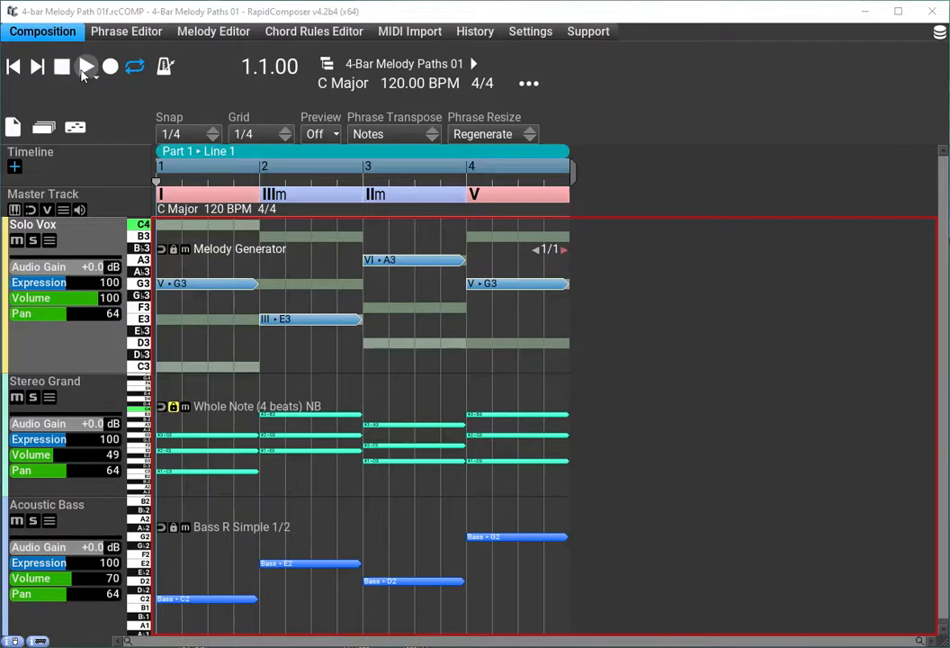
Start playback and regenerate the Solo Vox melody to E3, G3, A3, B3.
click(86, 67)
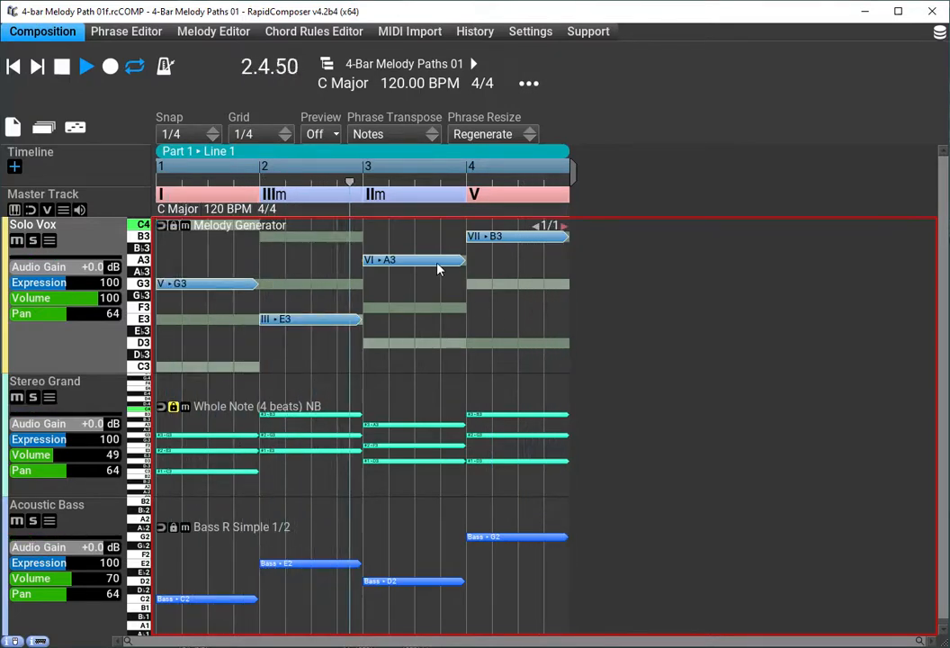
click(86, 64)
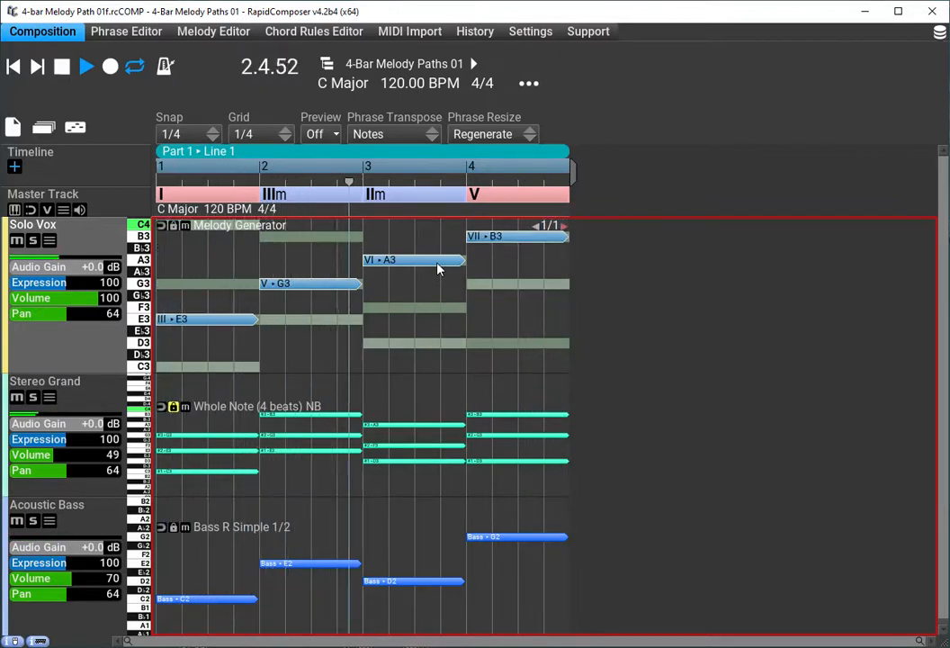
Regenerate the melody through variations until it reads G3, E3, A3, D3.
click(86, 67)
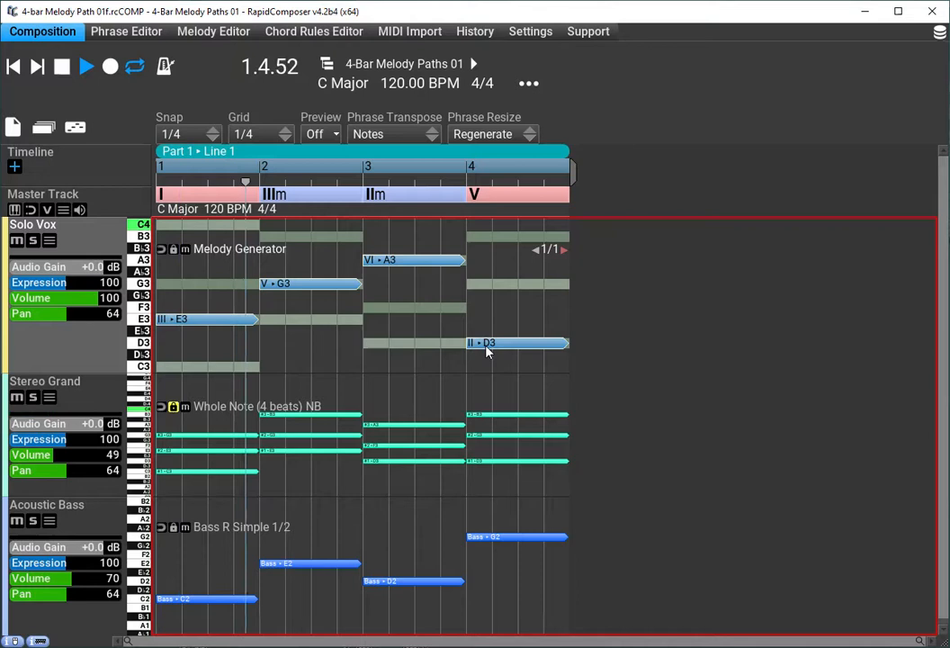
click(87, 65)
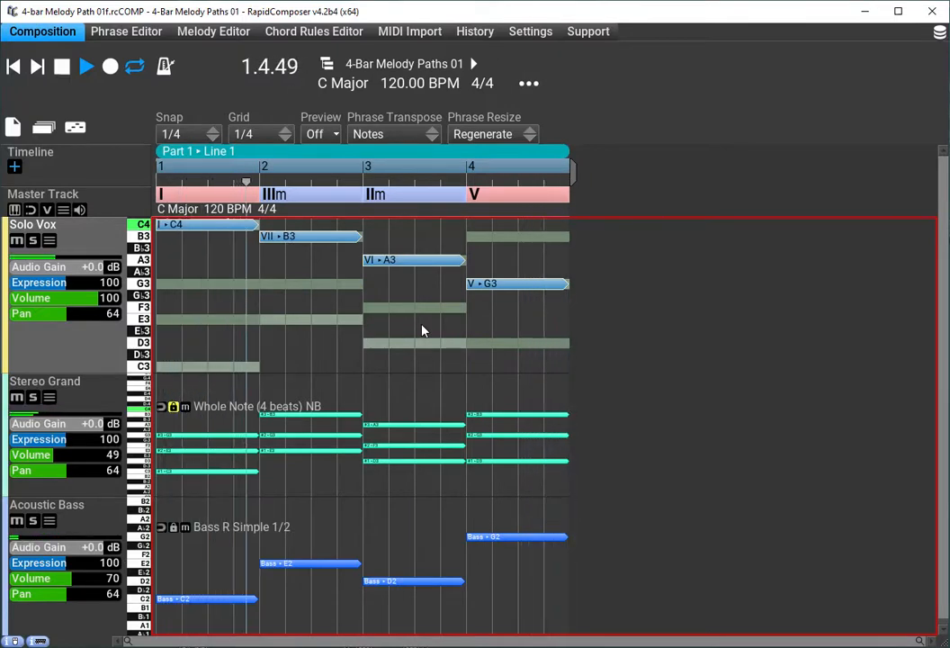
click(86, 65)
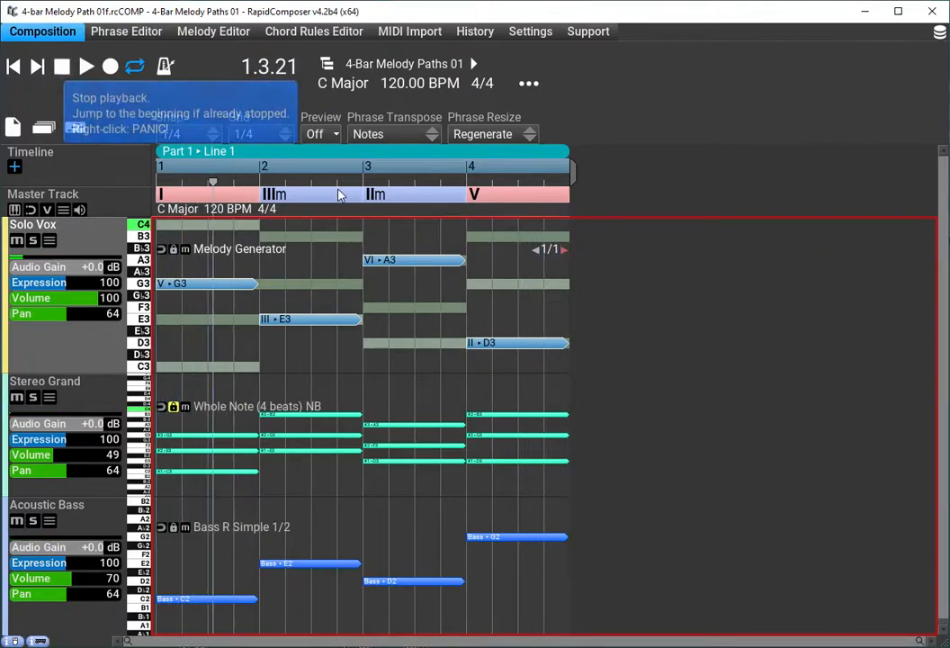
mouse_move(526, 205)
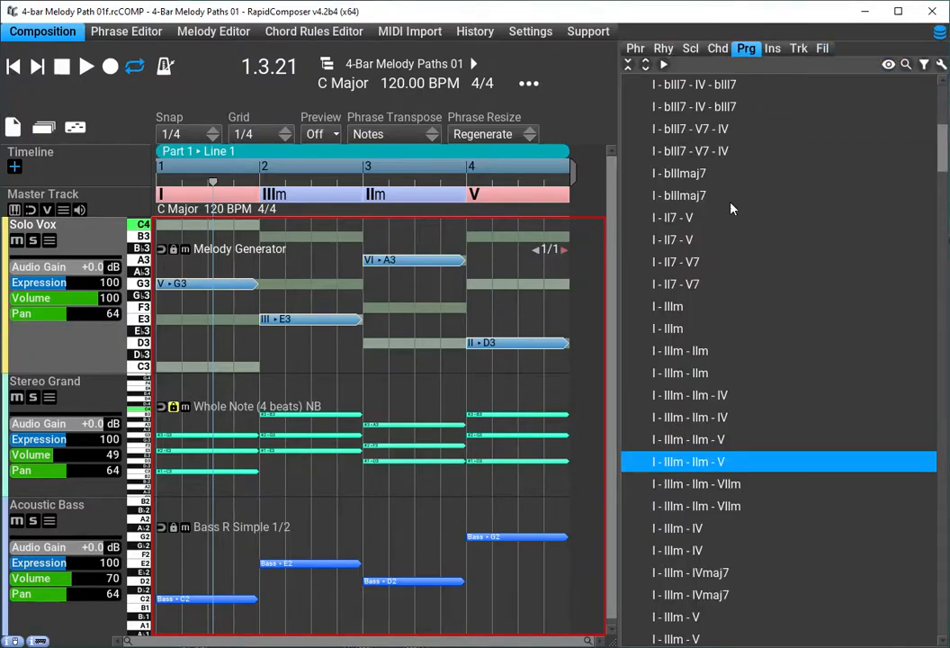
Scroll the progression browser toward the I - IIIm - IIm - VIIm entry.
scroll(down, 3)
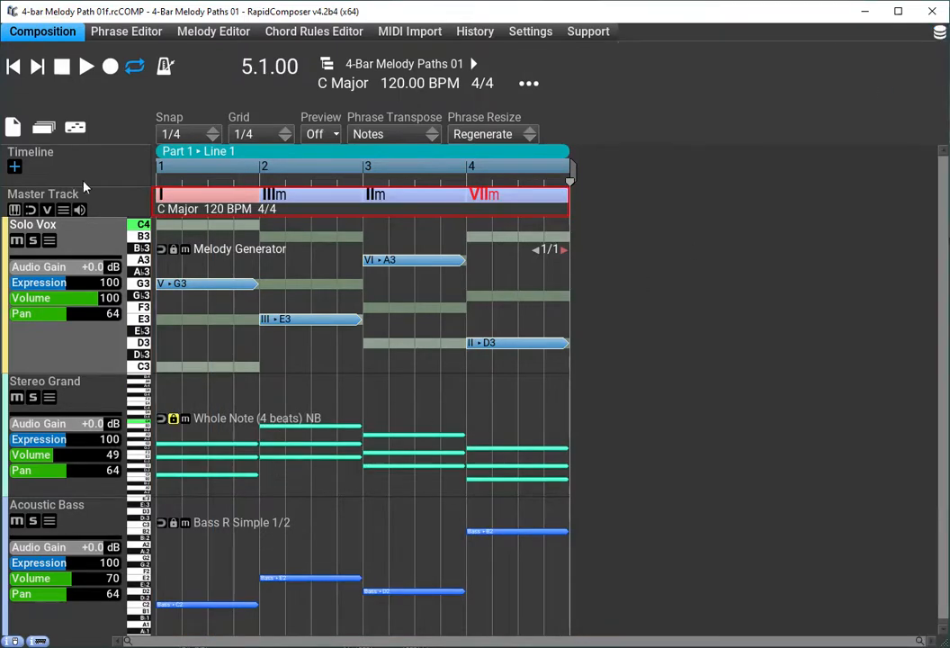
click(87, 67)
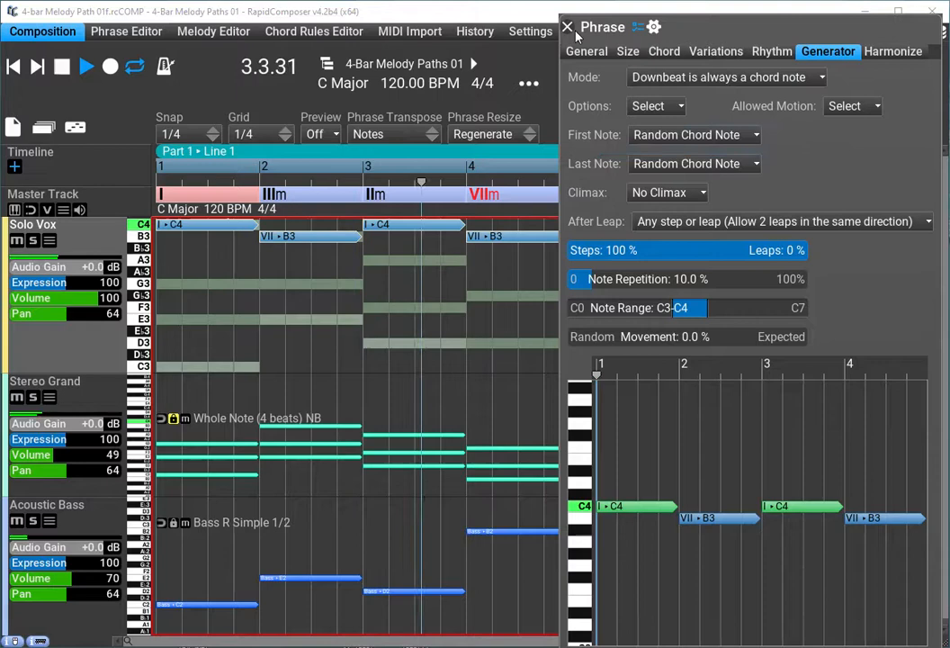
Close the Phrase panel, leaving the melody as C4, B3, C4, B3.
click(569, 27)
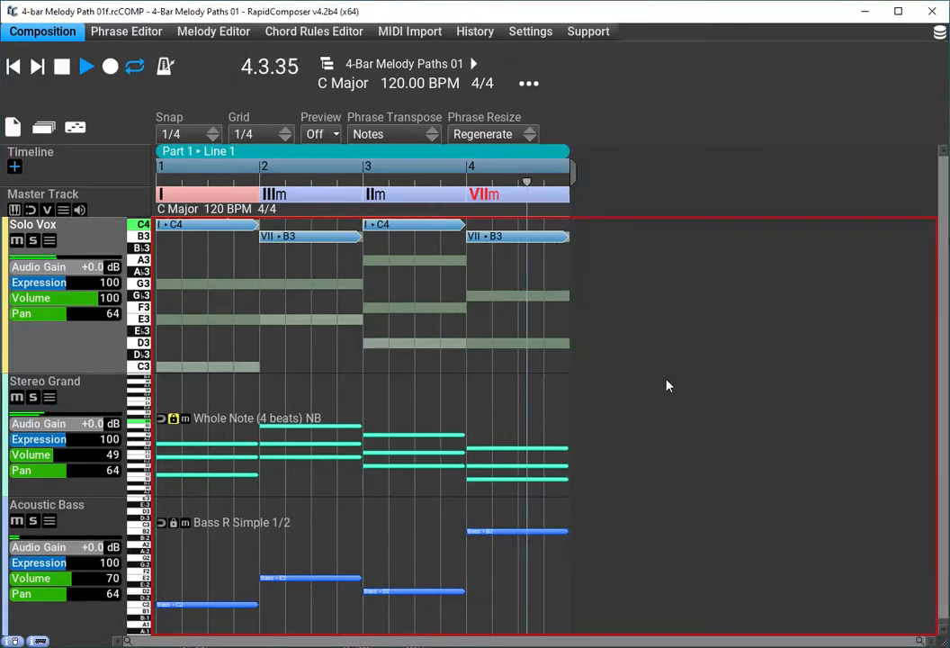